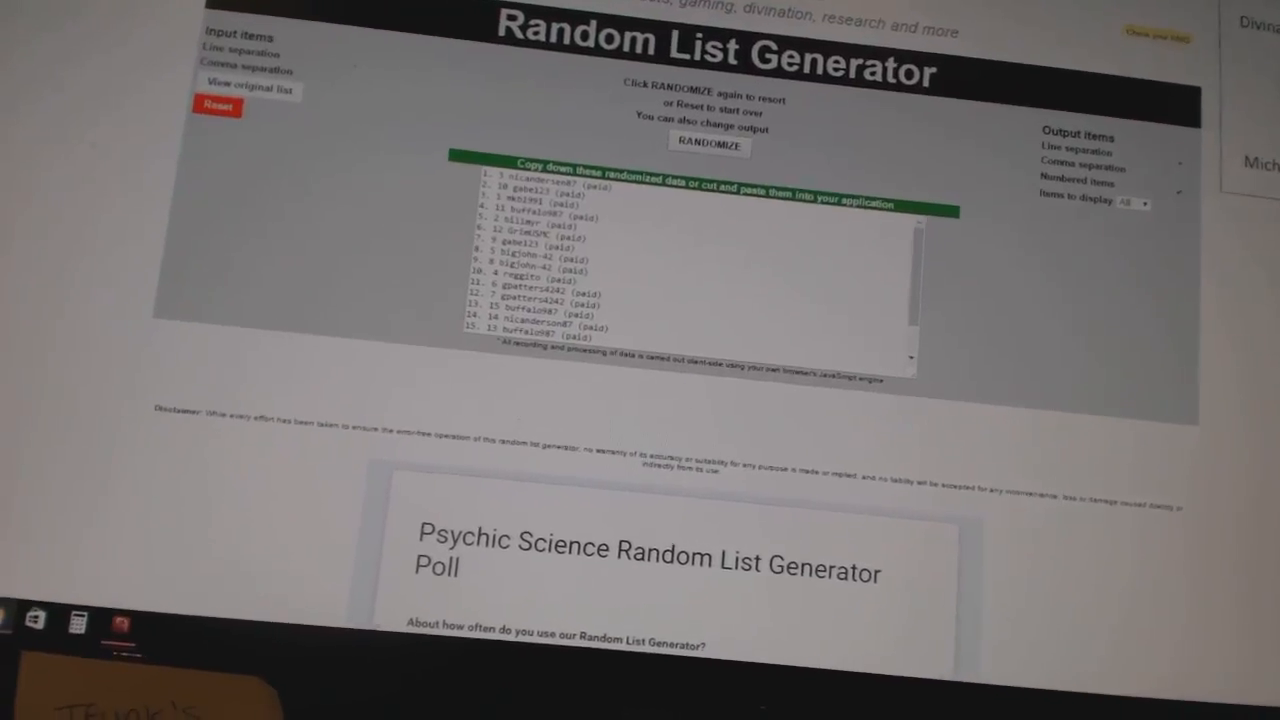
Shuffle the team city names (Toronto, Calgary, Dallas, Vancouver...) into a fresh random order.
click(708, 144)
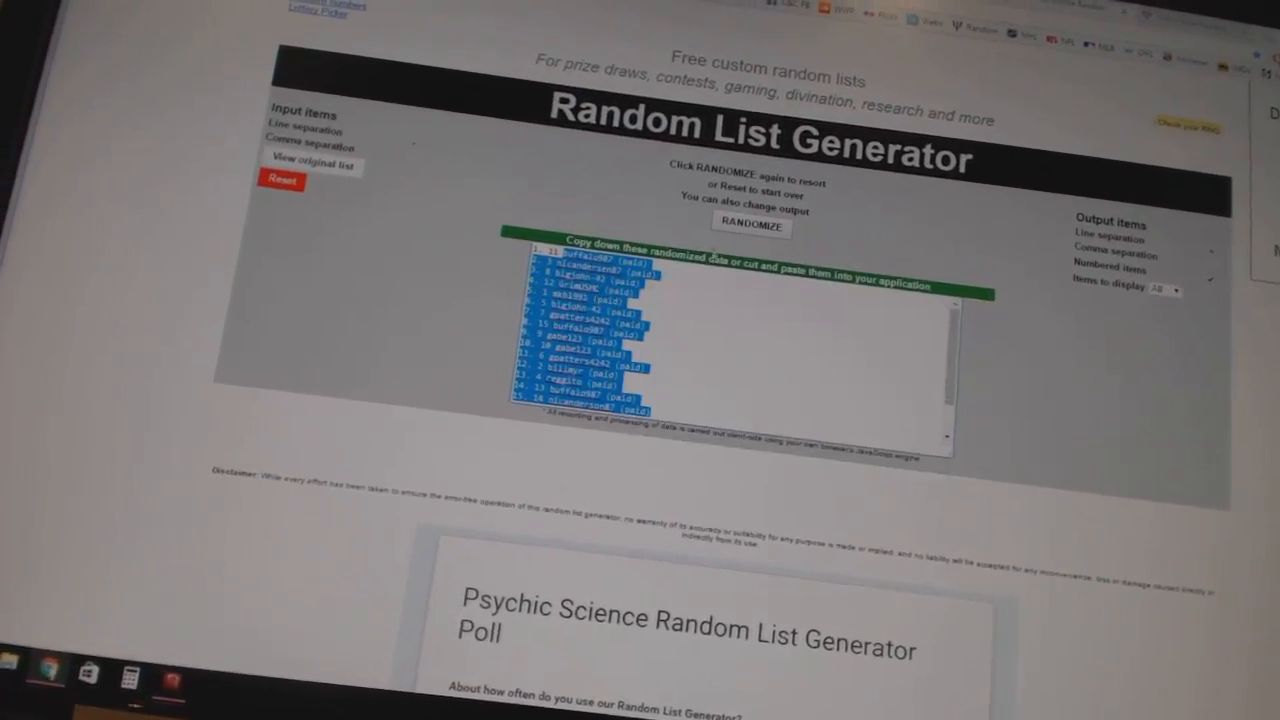
click(750, 224)
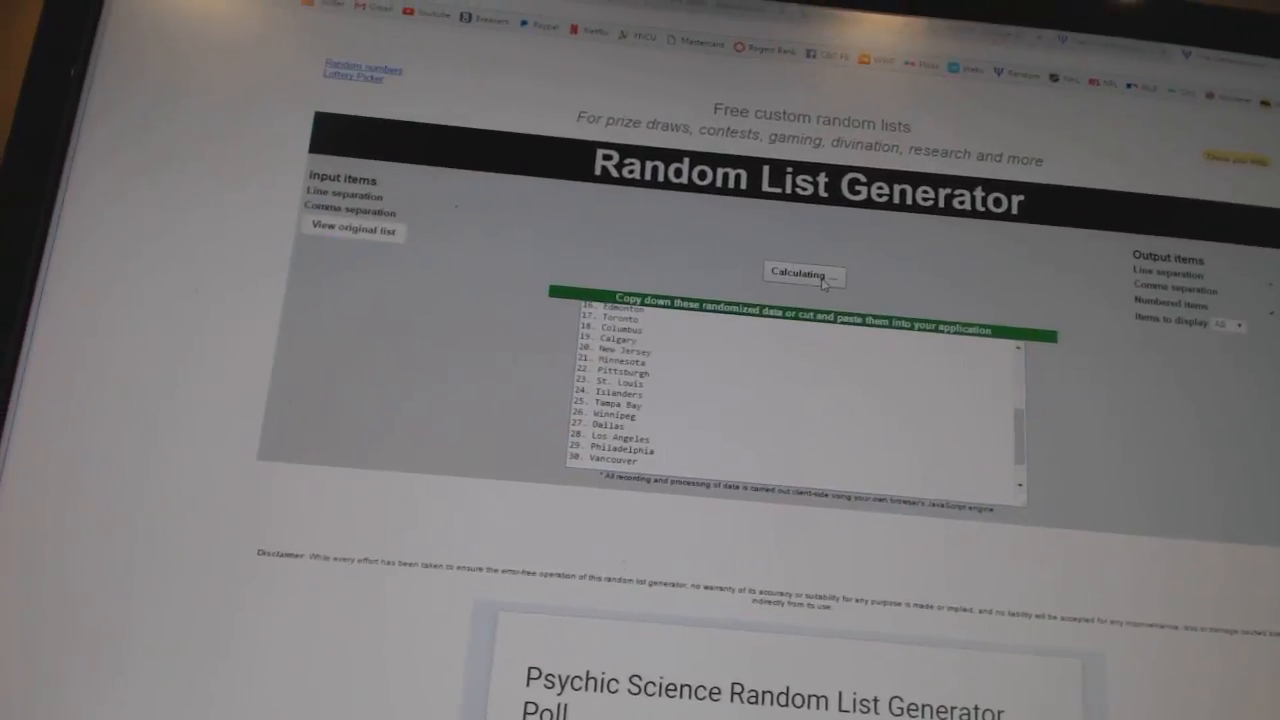